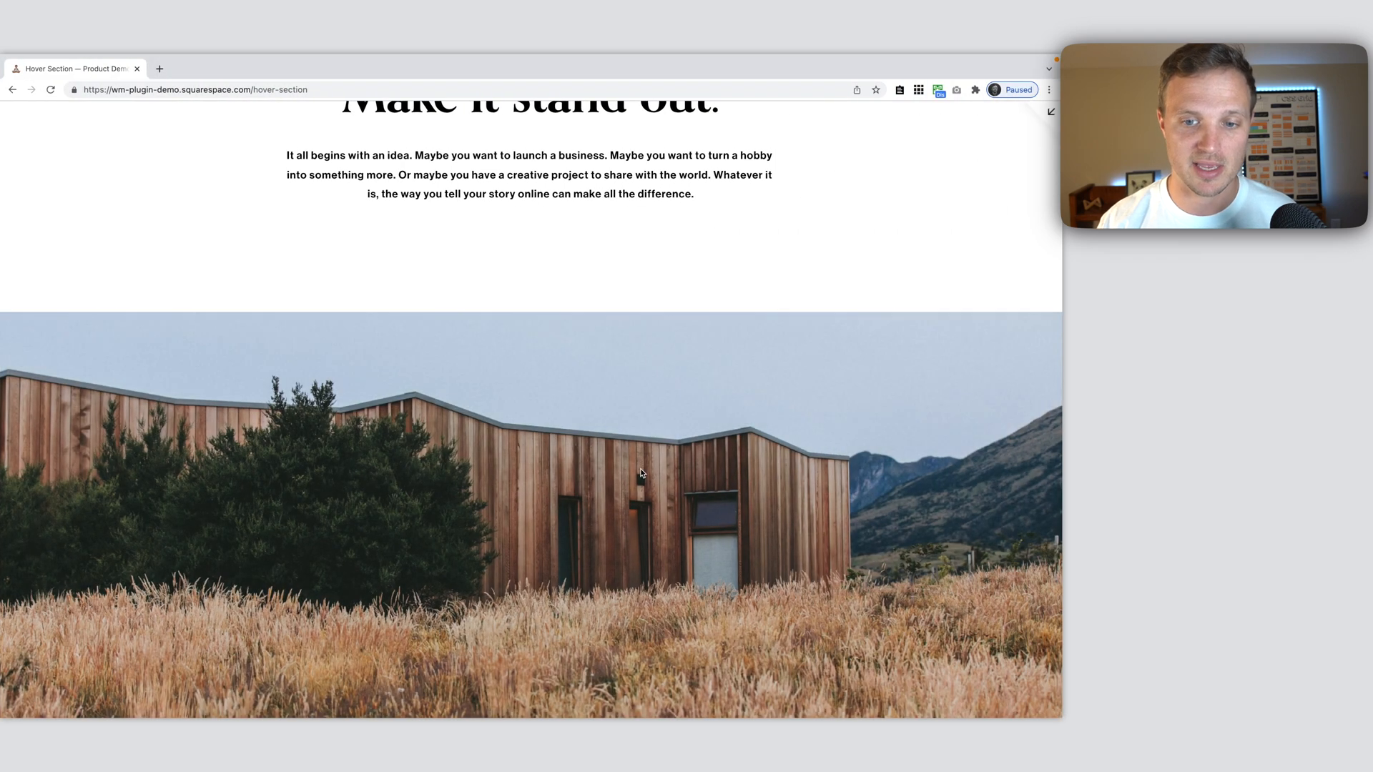
scroll(down, 3)
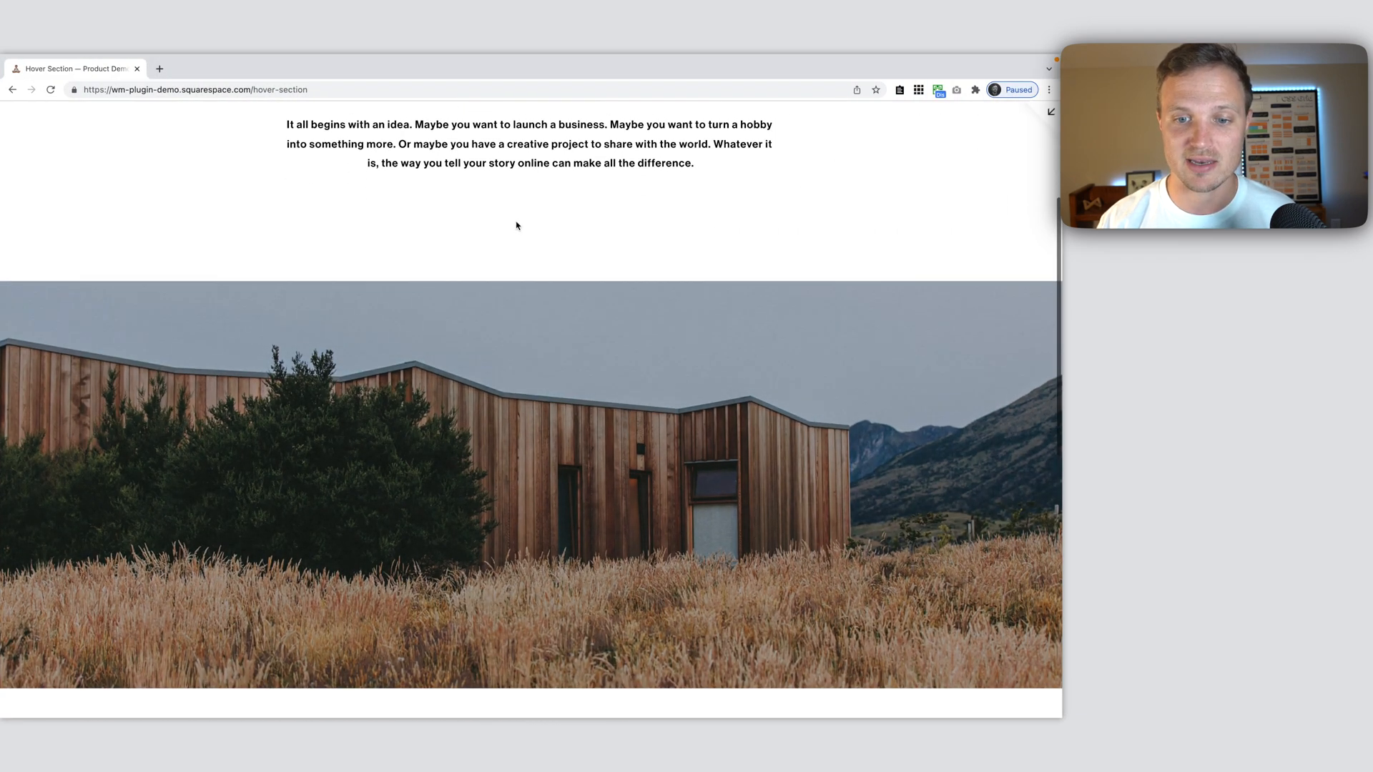
scroll(down, 3)
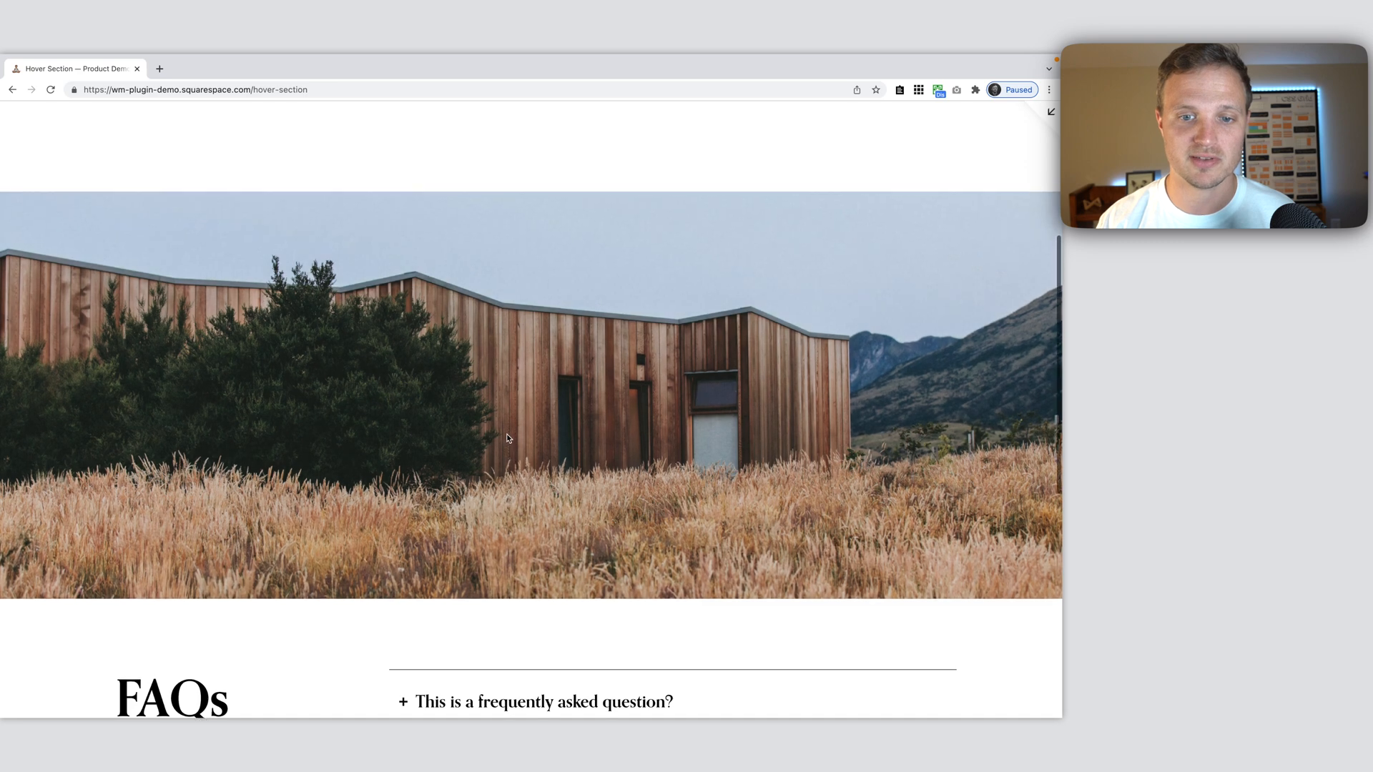
scroll(up, 3)
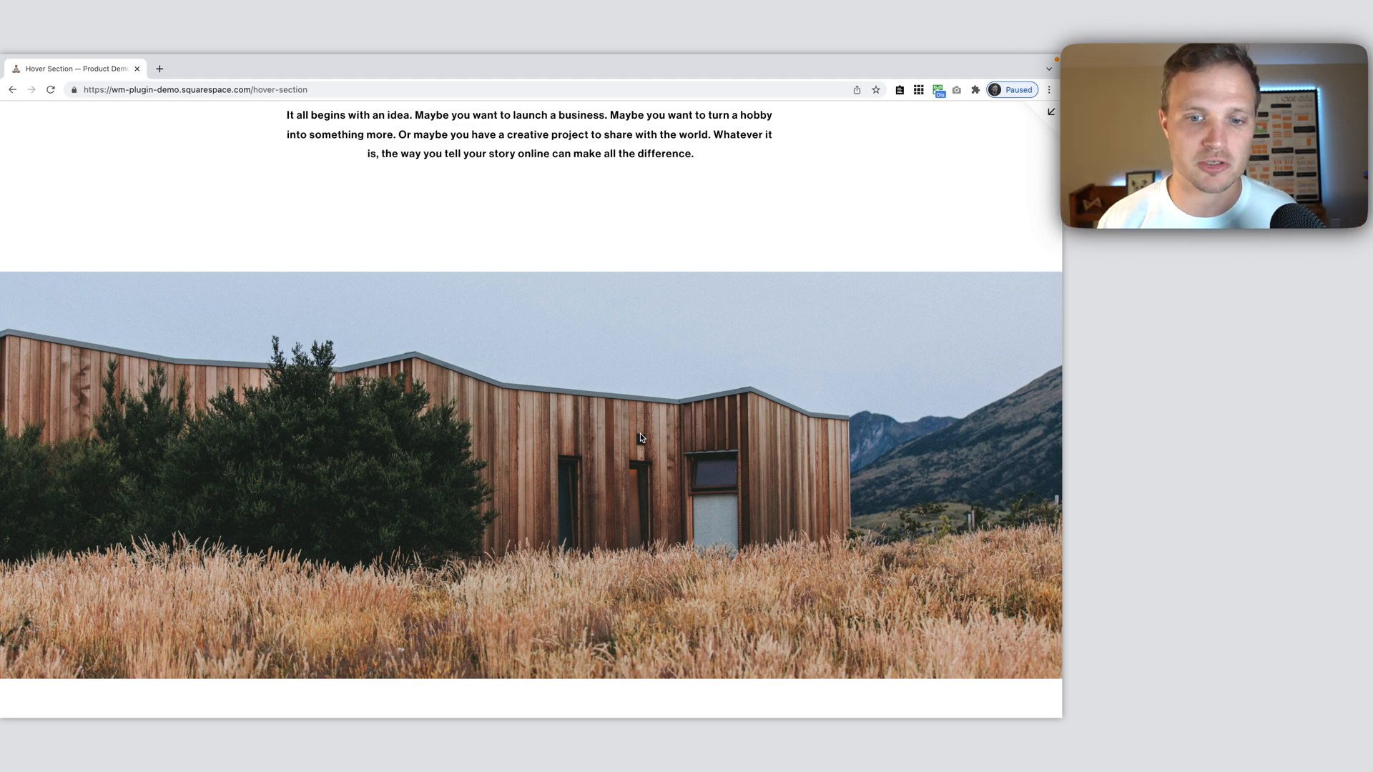
scroll(up, 3)
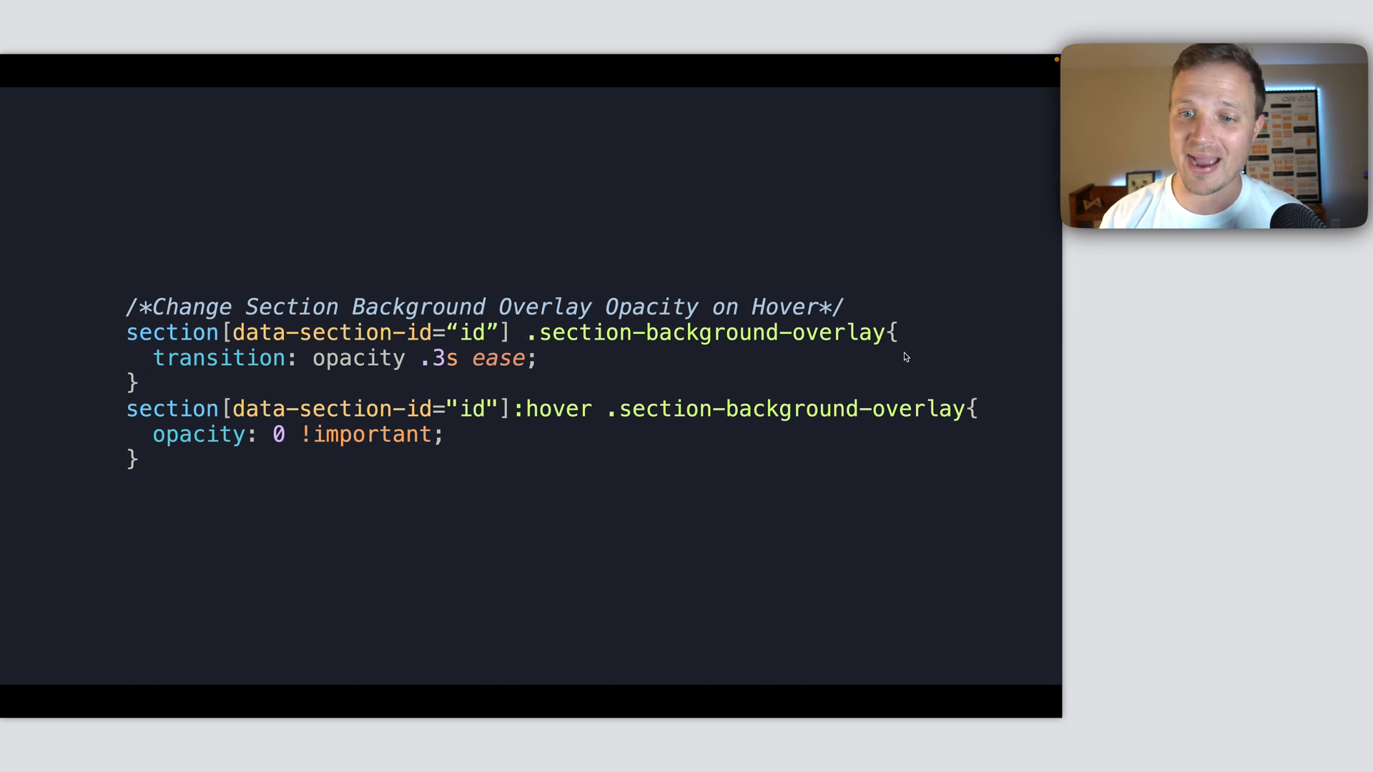
mouse_move(743, 322)
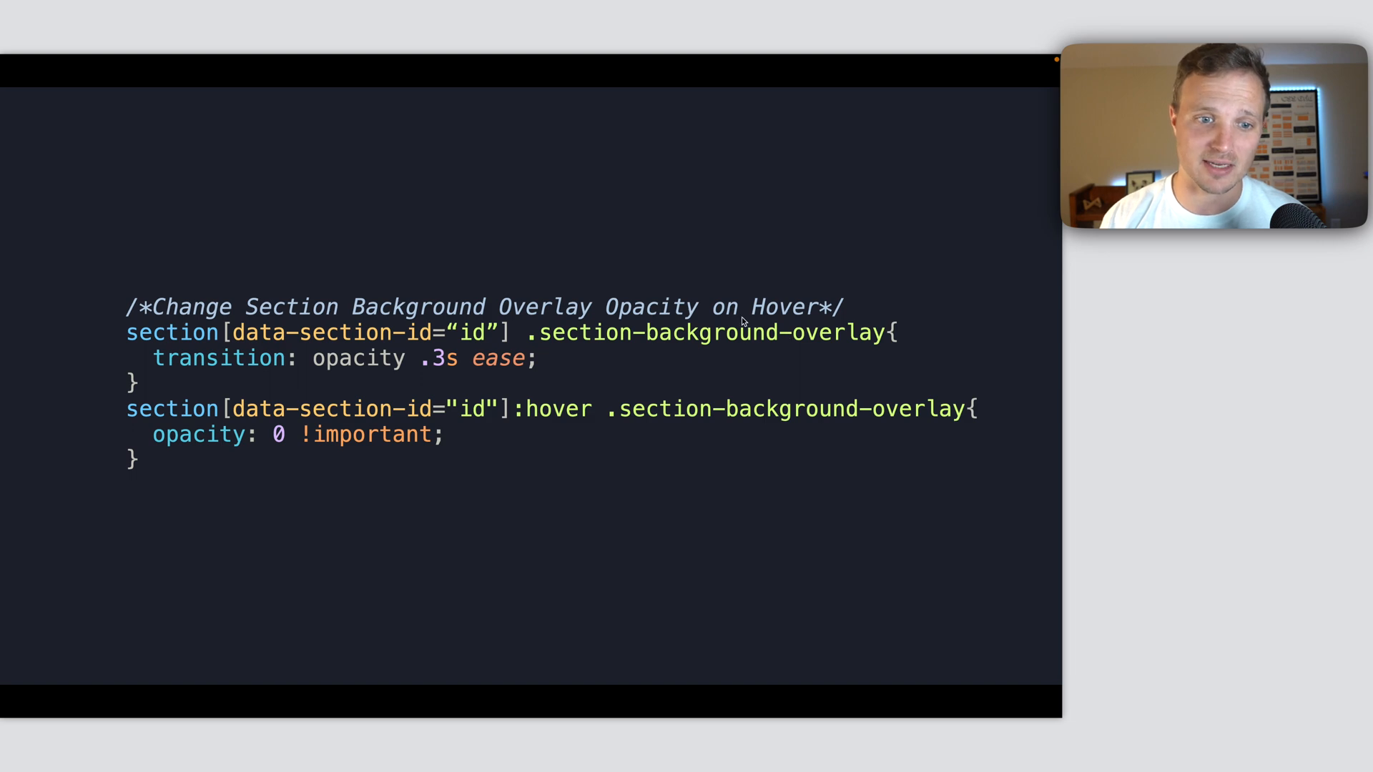
mouse_move(399, 361)
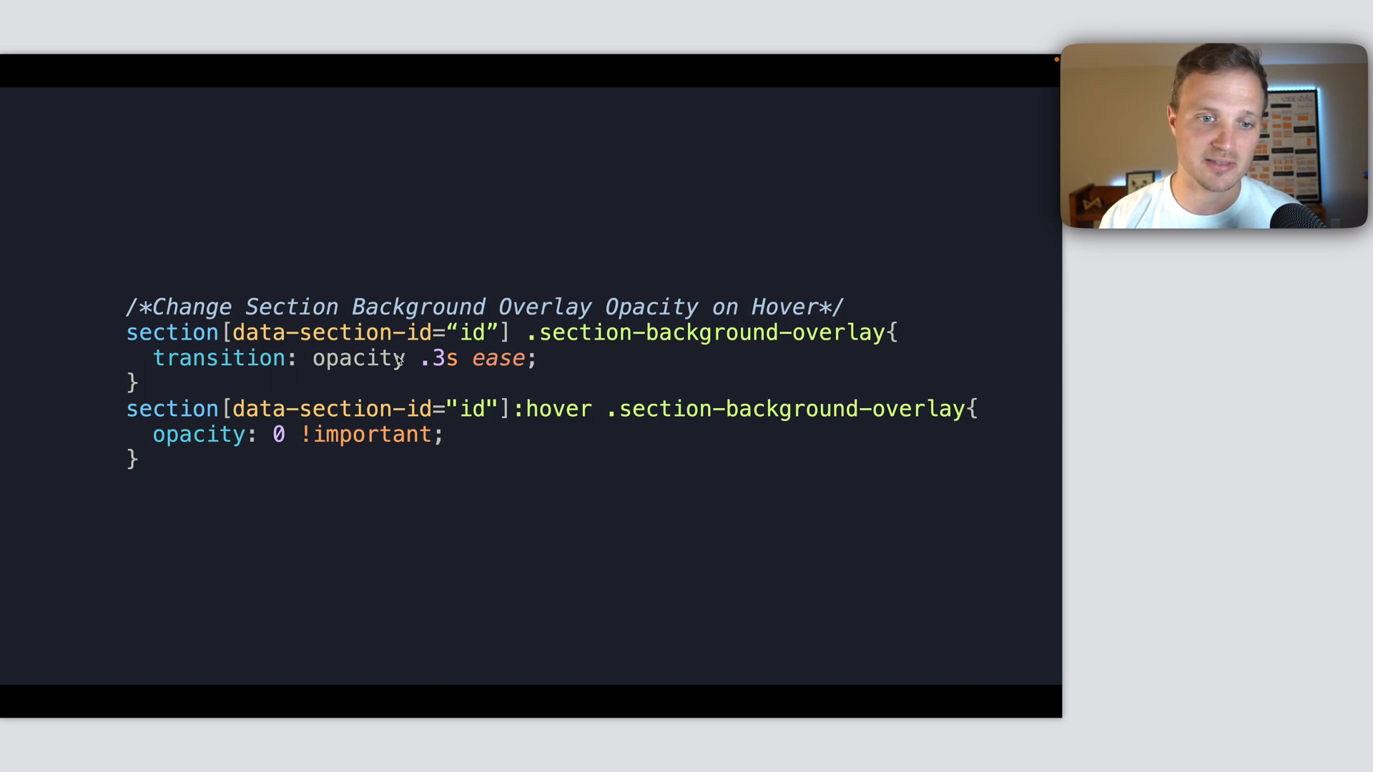
mouse_move(446, 383)
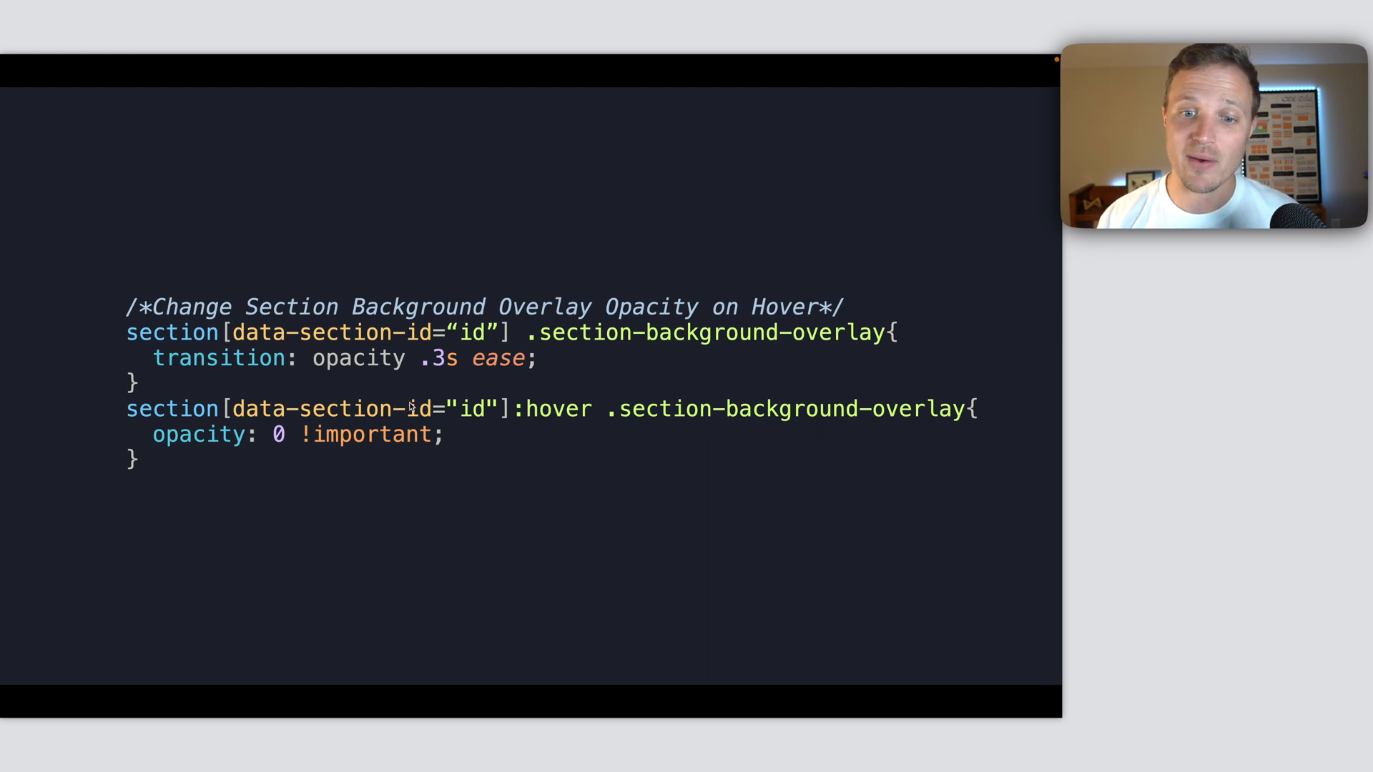
mouse_move(707, 423)
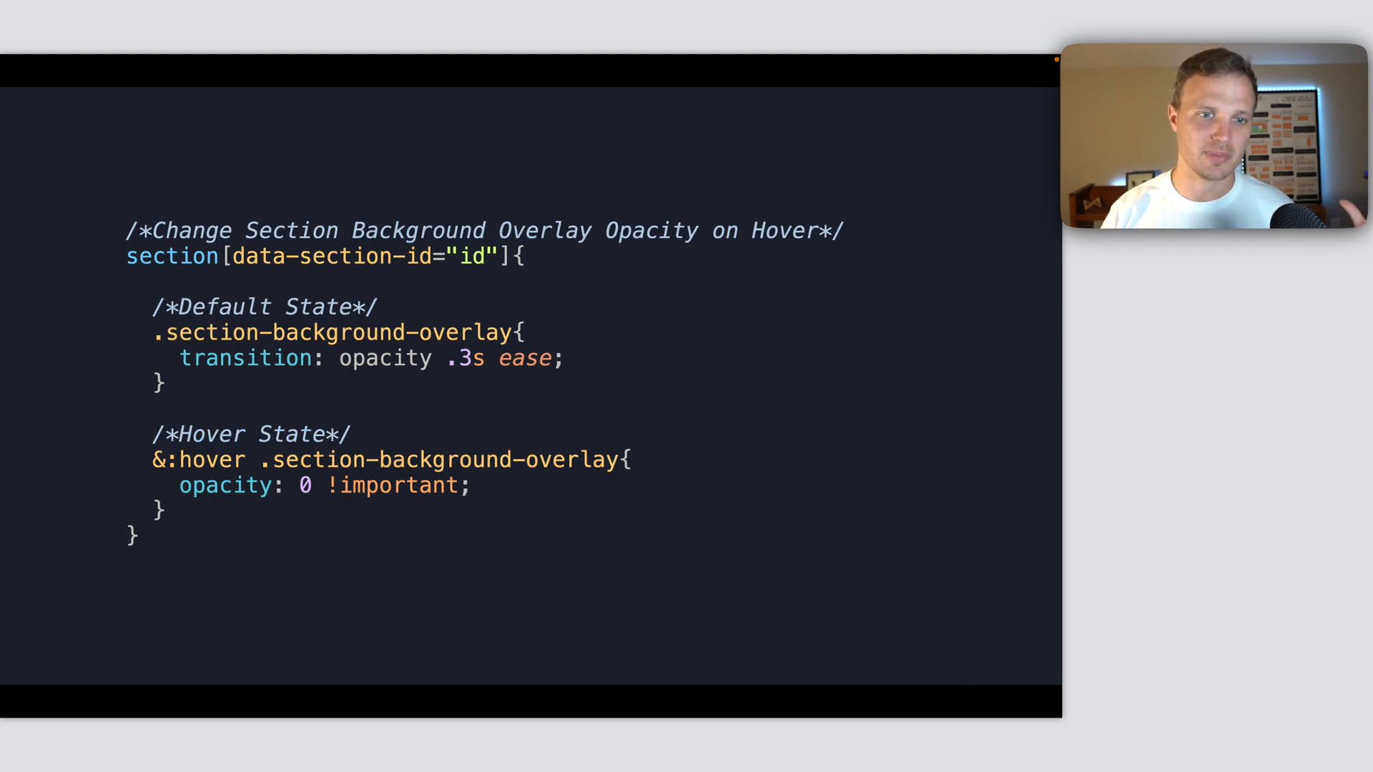
mouse_move(264, 180)
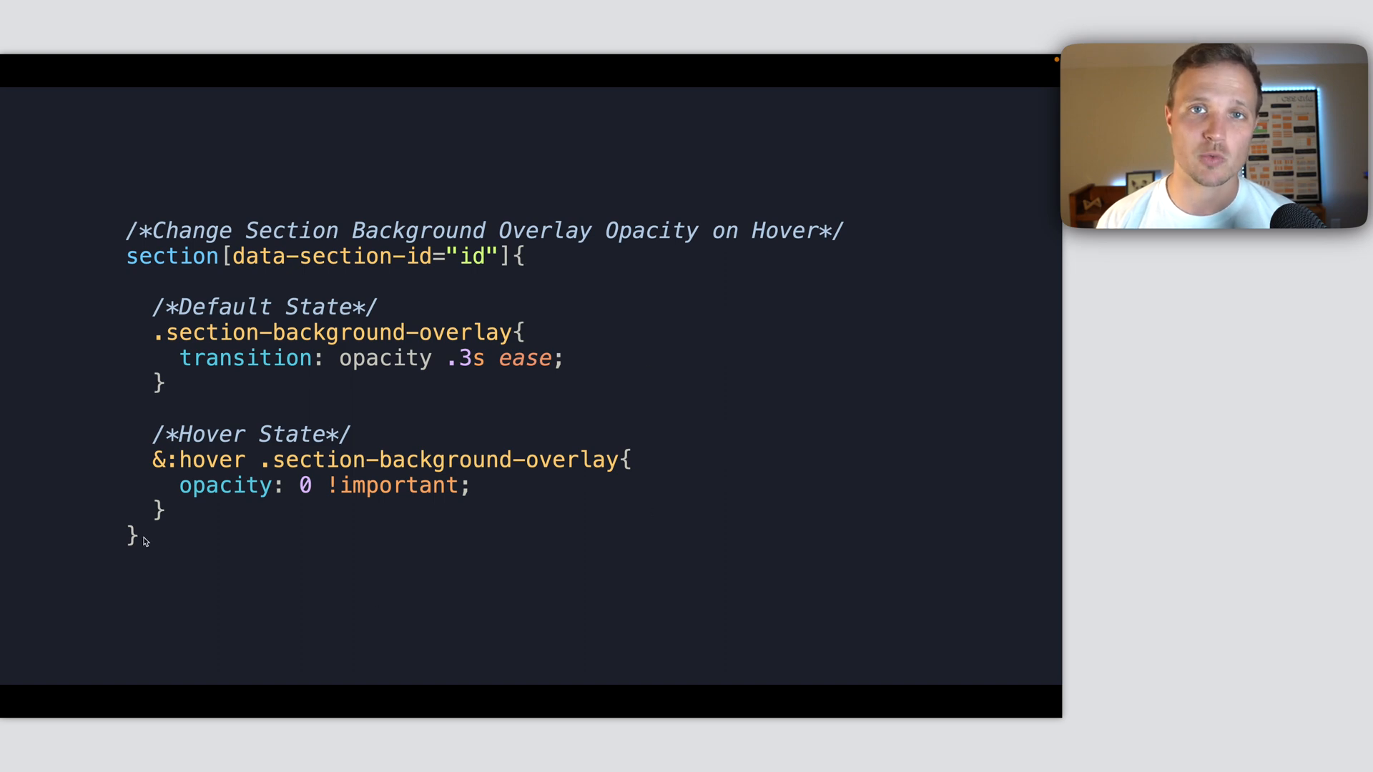
mouse_move(148, 308)
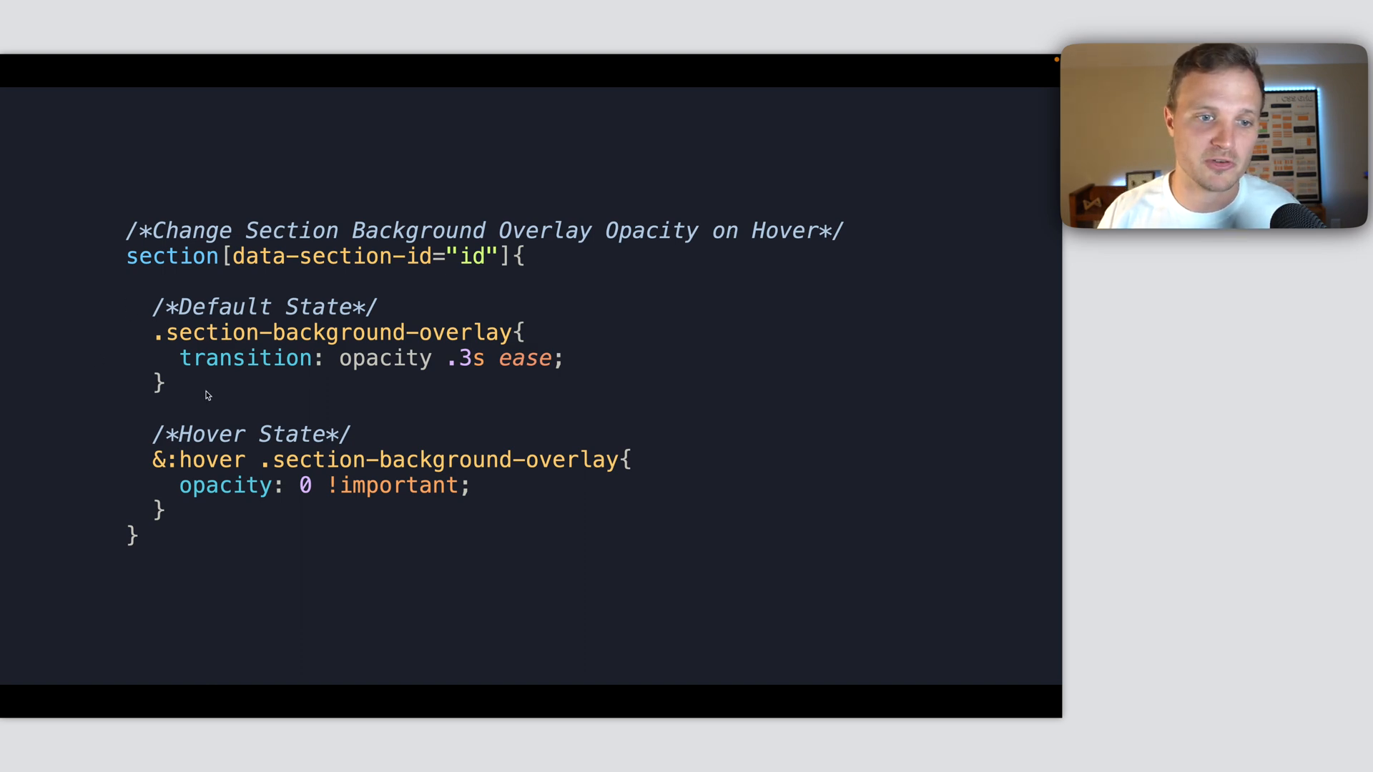
mouse_move(160, 367)
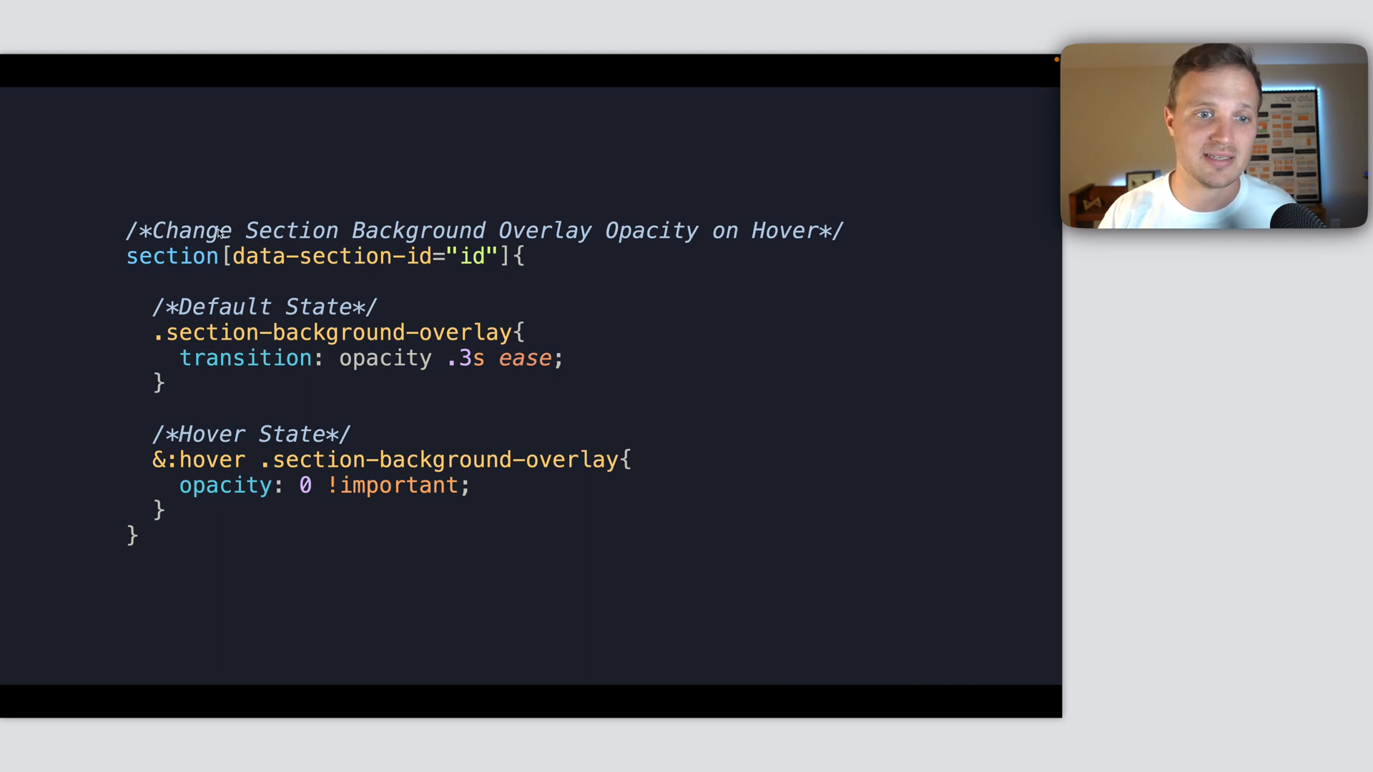
mouse_move(479, 340)
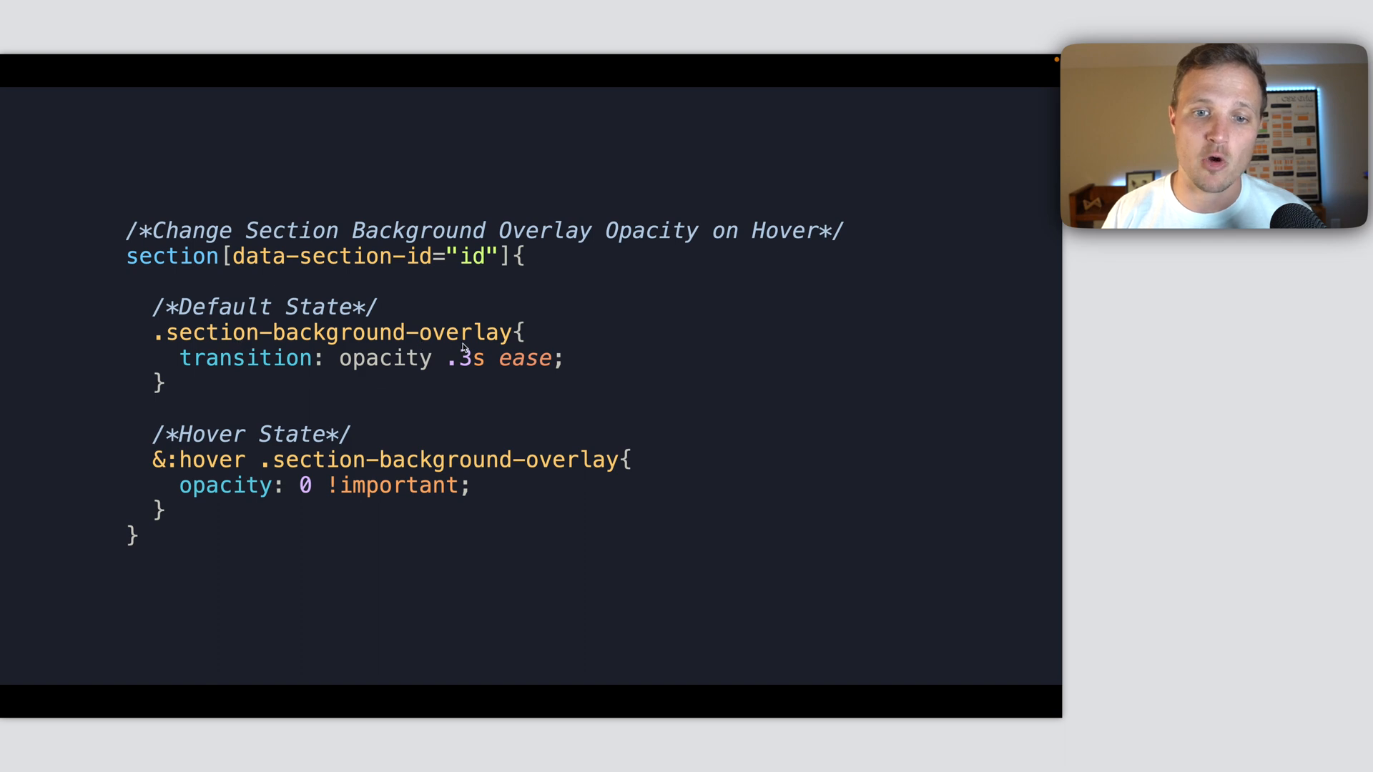
mouse_move(389, 383)
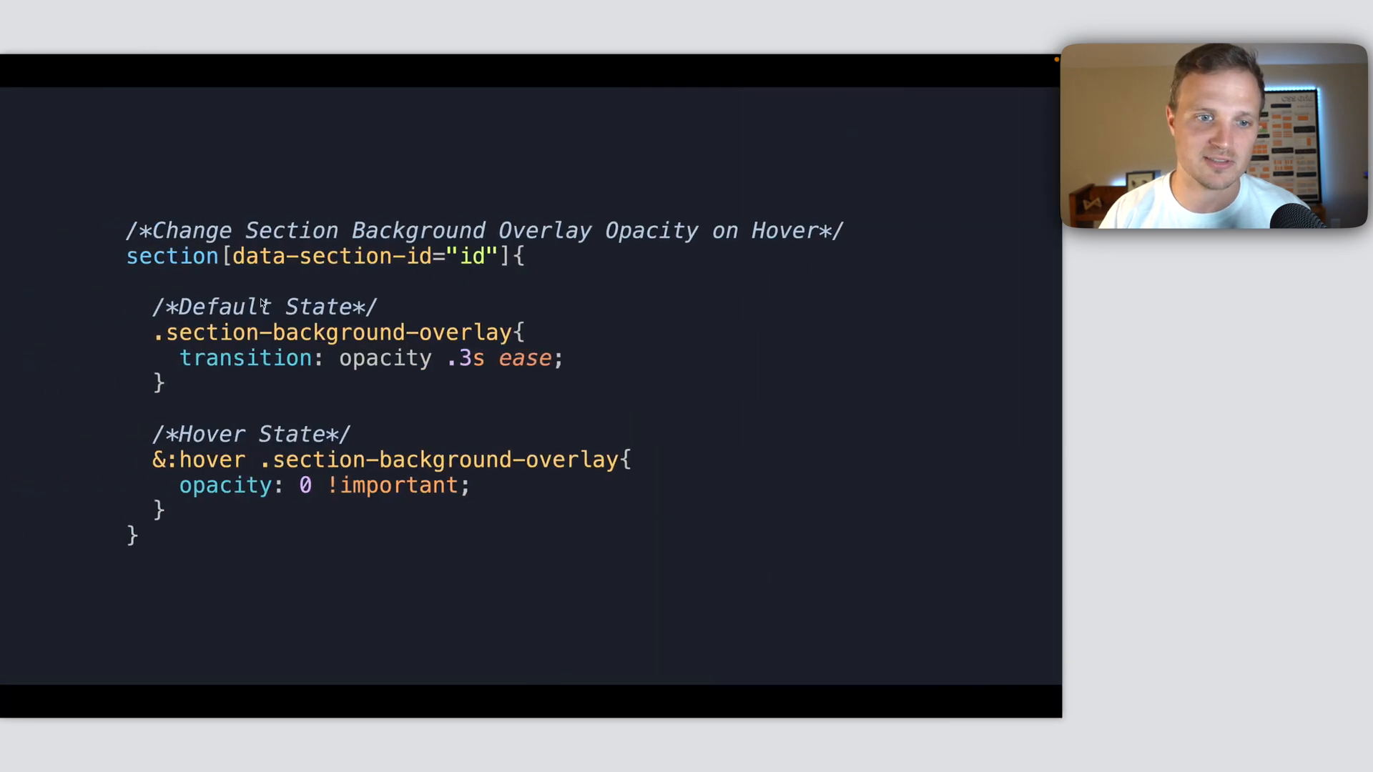
mouse_move(115, 439)
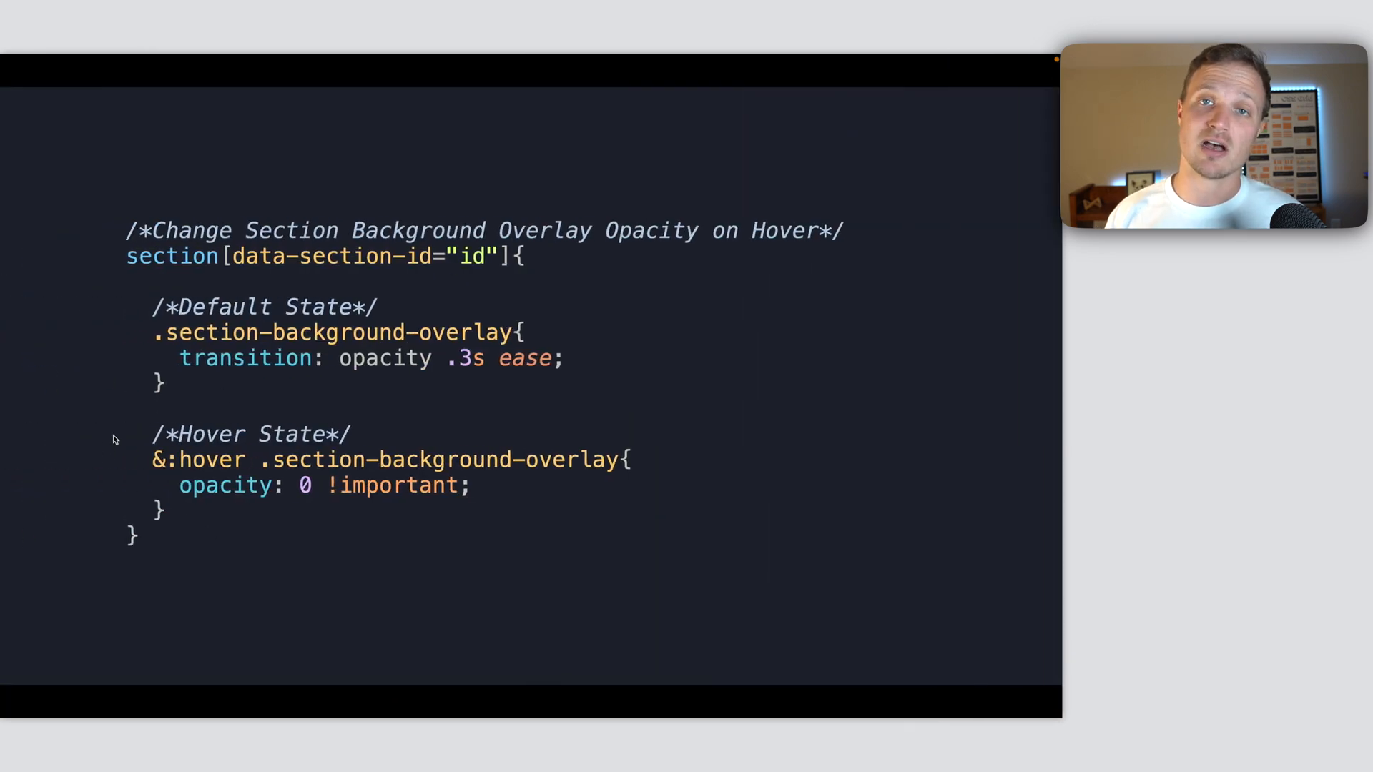
mouse_move(333, 455)
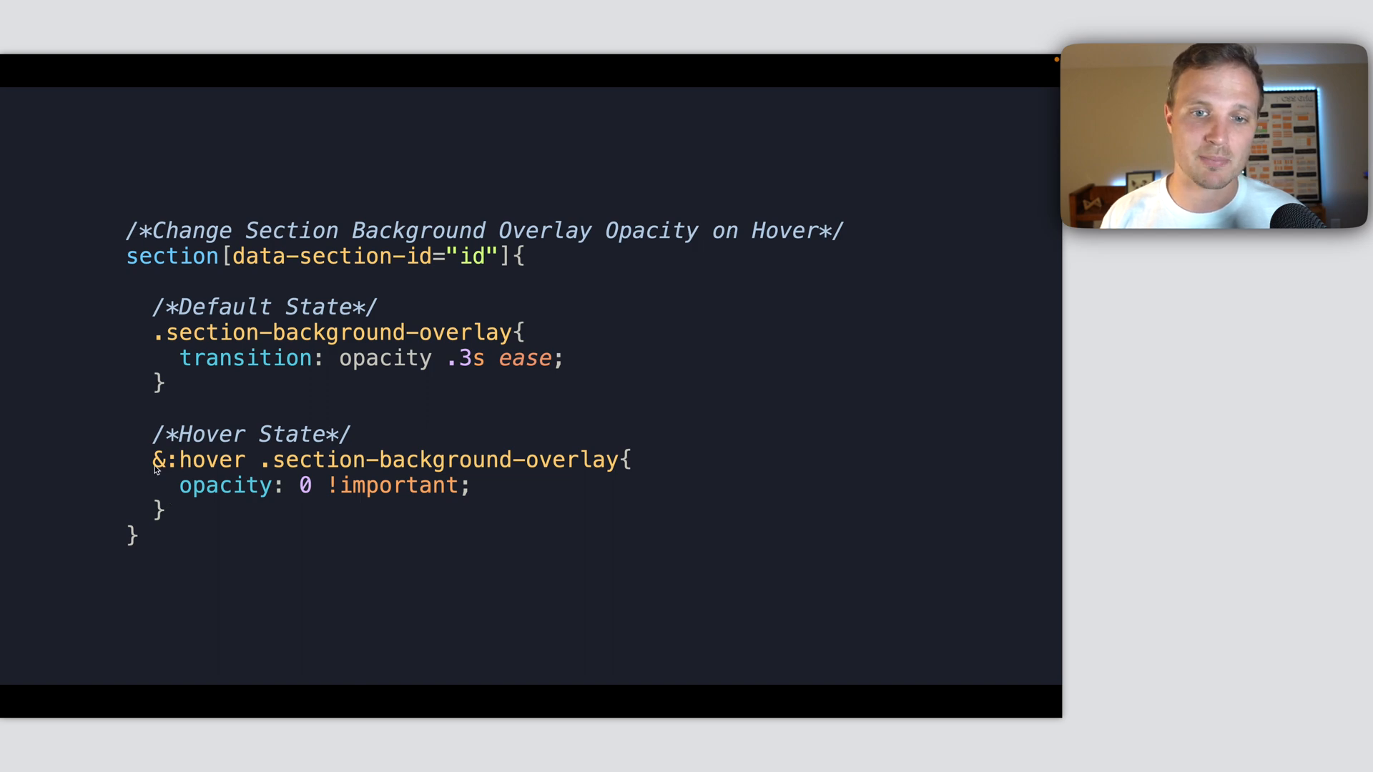
mouse_move(383, 271)
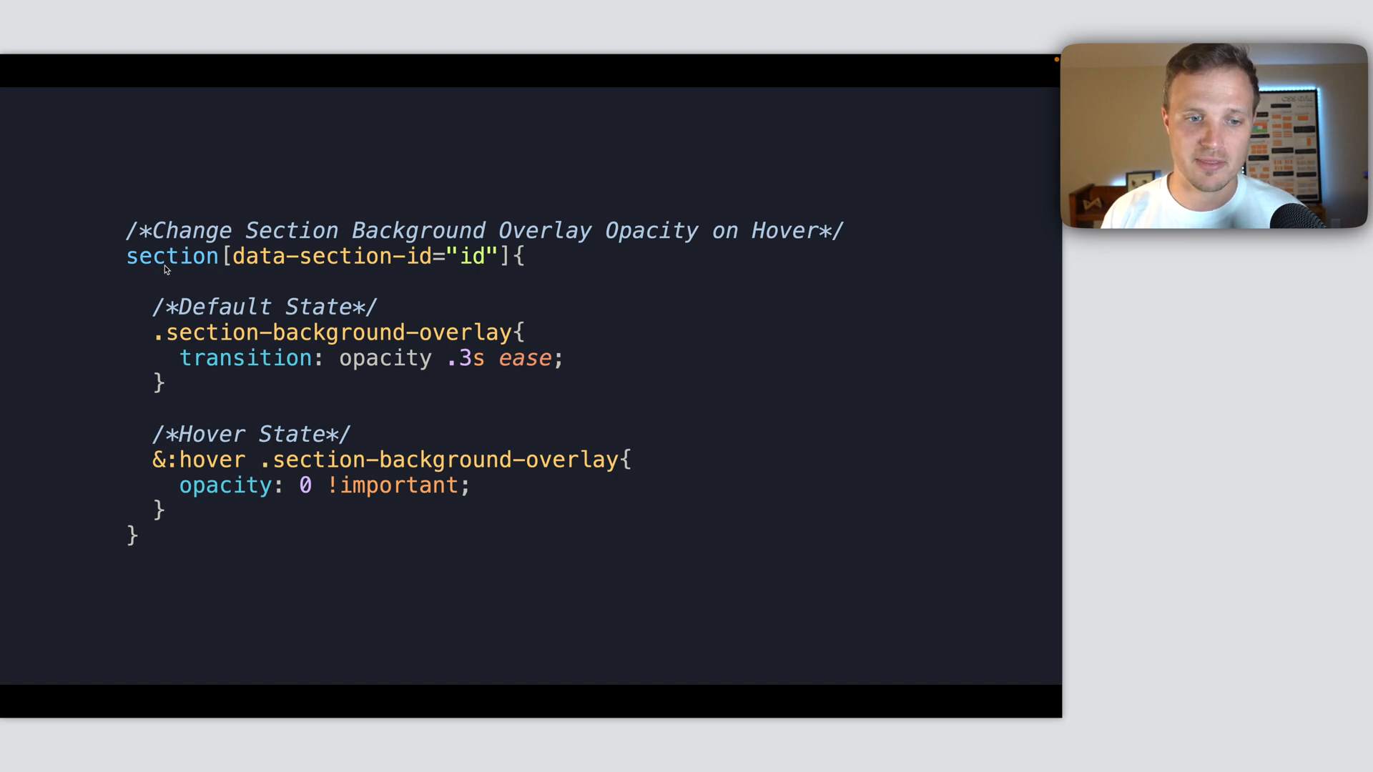
mouse_move(296, 505)
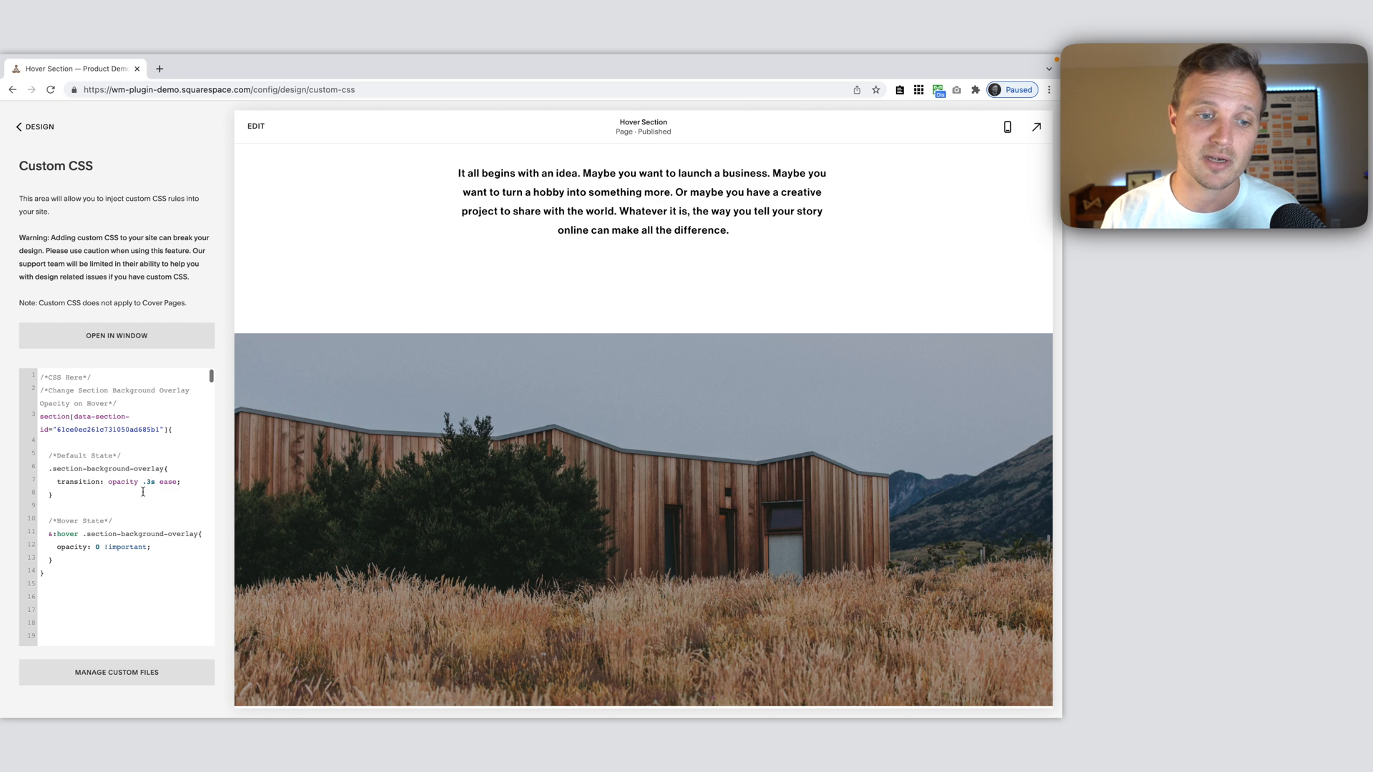
text(6s)
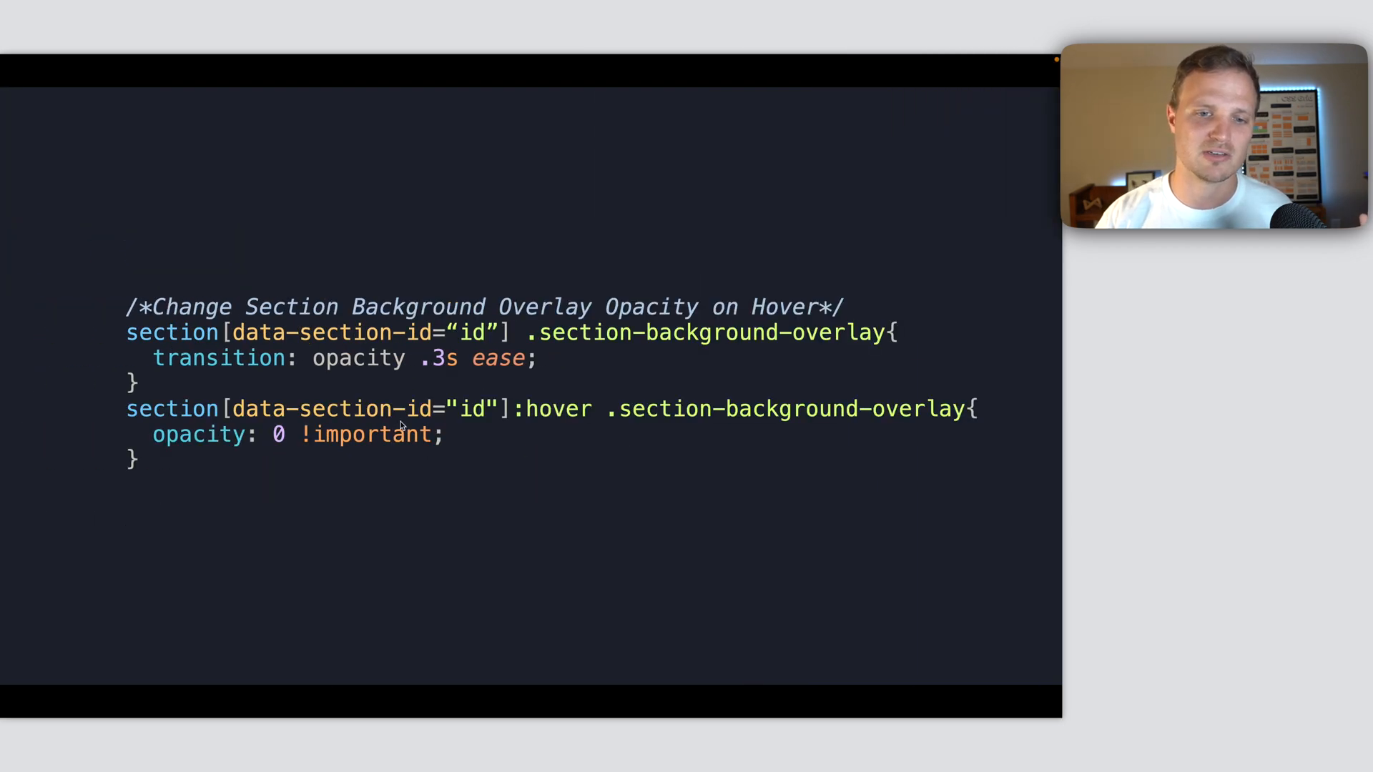
mouse_move(489, 391)
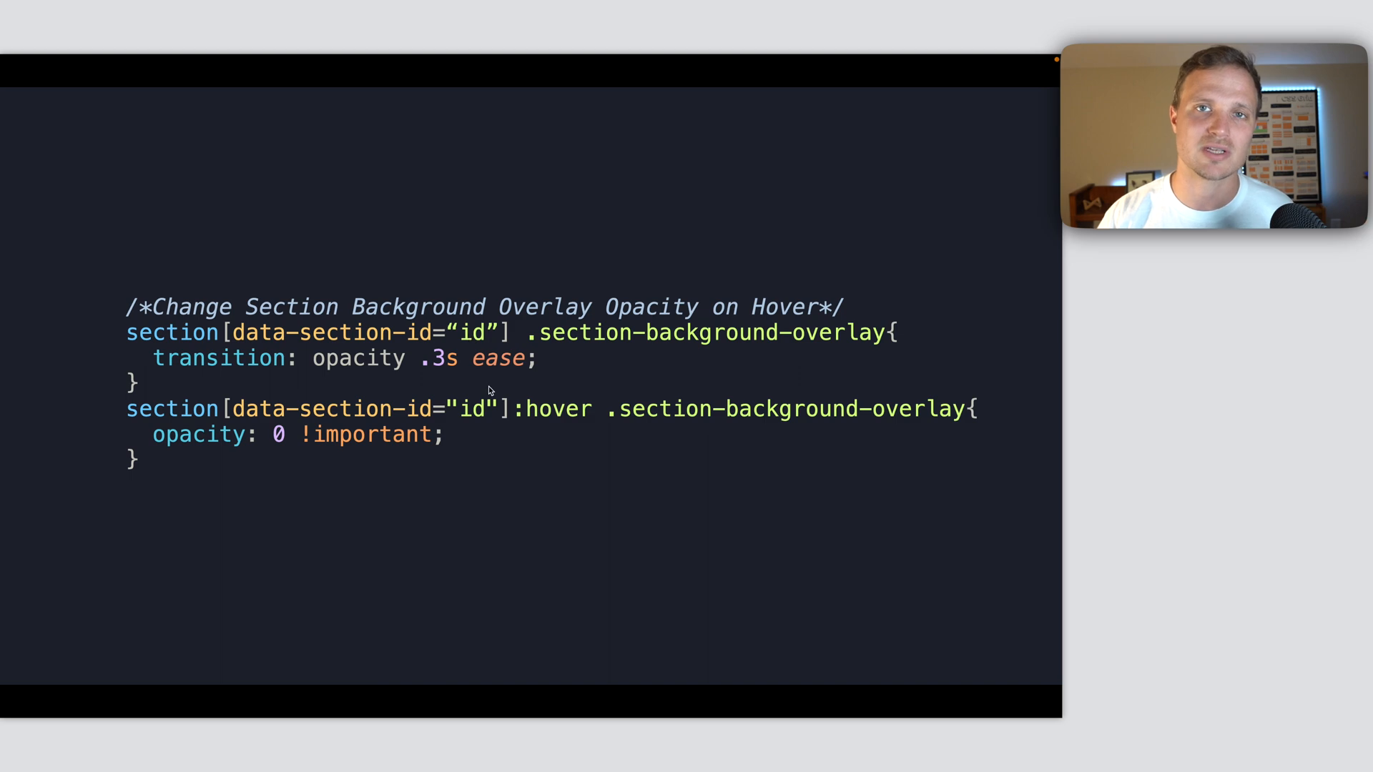